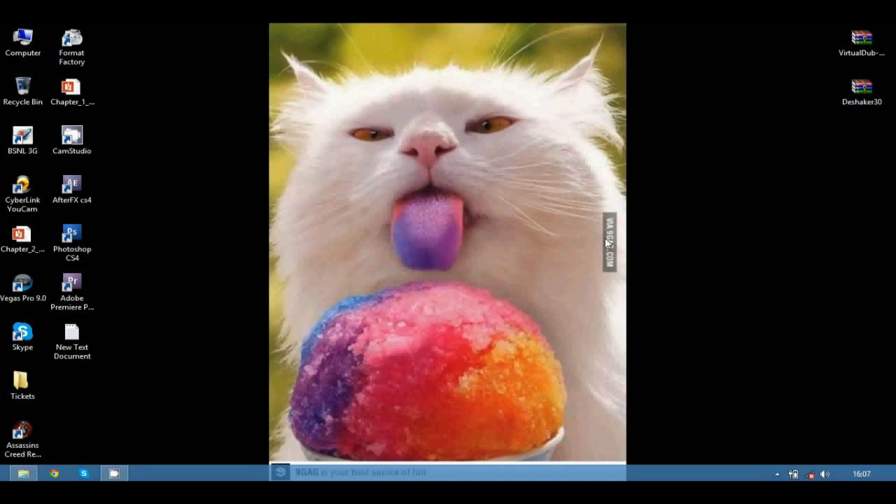
{"action": "mouse_move", "coordinate": [470, 282]}
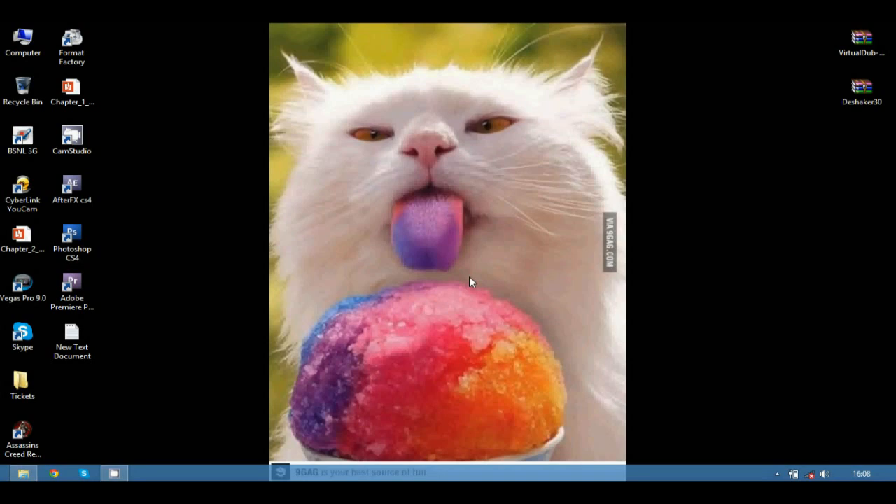
{"action": "mouse_move", "coordinate": [453, 251]}
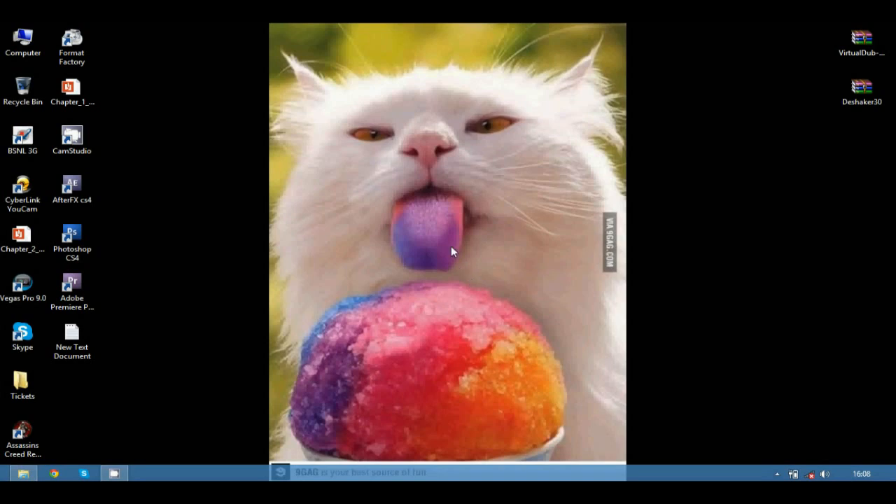
{"action": "mouse_move", "coordinate": [430, 195]}
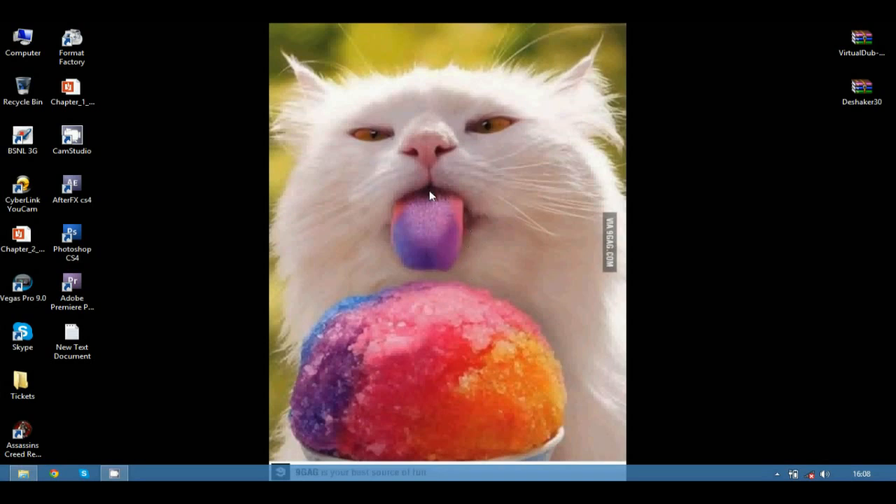
Extract the VirtualDub and Deshaker30 archives with Extract files, each into its own desktop folder
{"action": "left_click", "coordinate": [862, 90]}
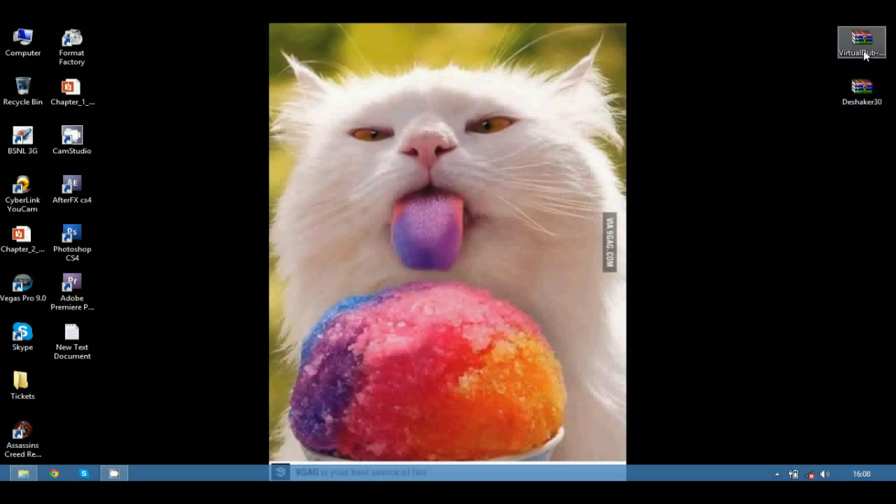
{"action": "right_click", "coordinate": [861, 42]}
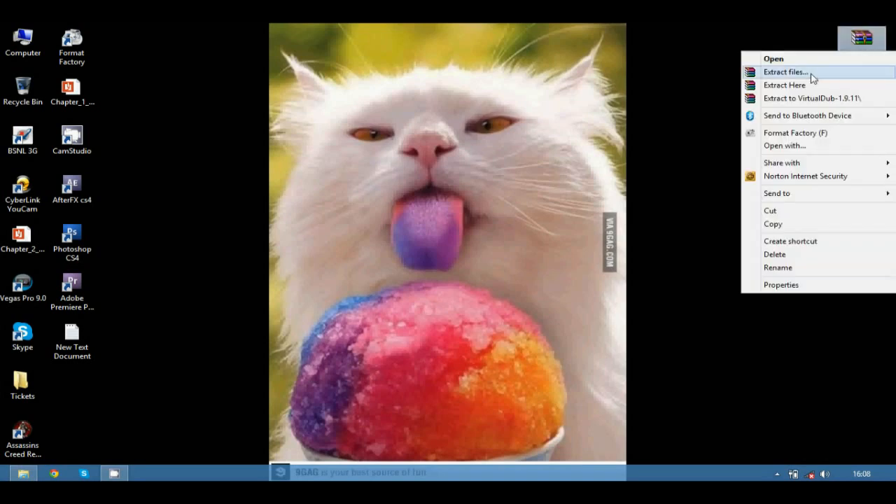
{"action": "left_click", "coordinate": [810, 98]}
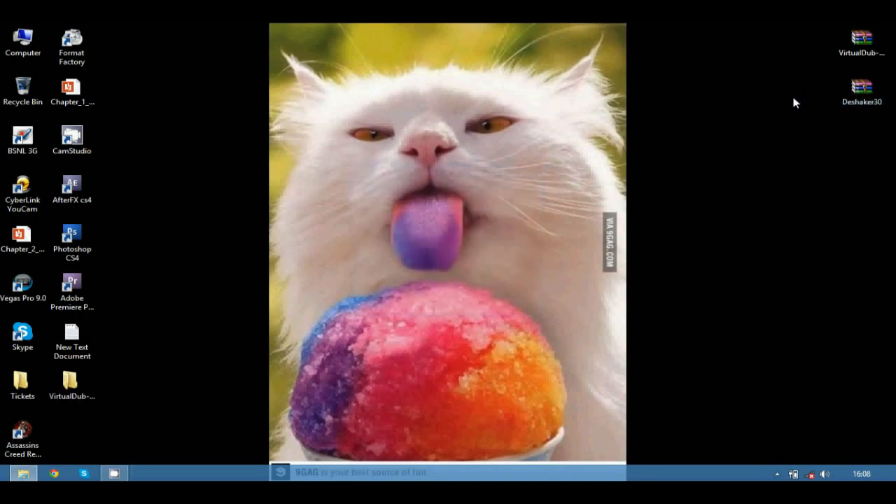
{"action": "right_click", "coordinate": [862, 91]}
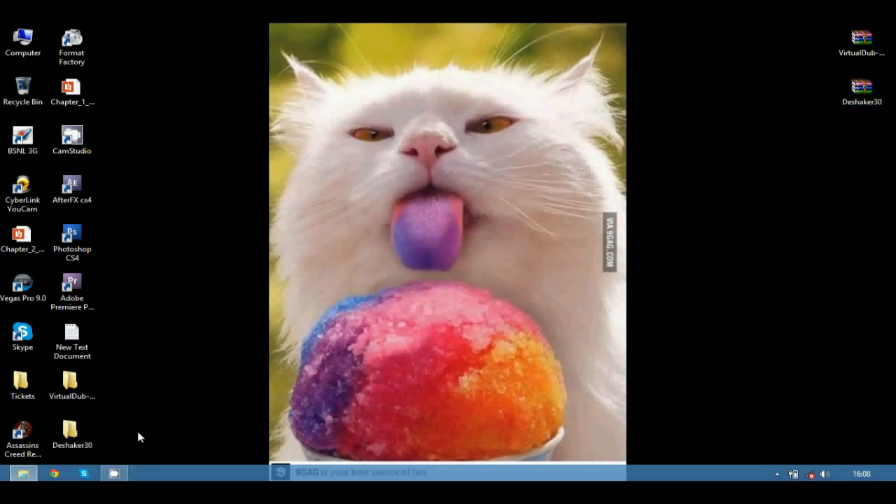
{"action": "left_click", "coordinate": [72, 434]}
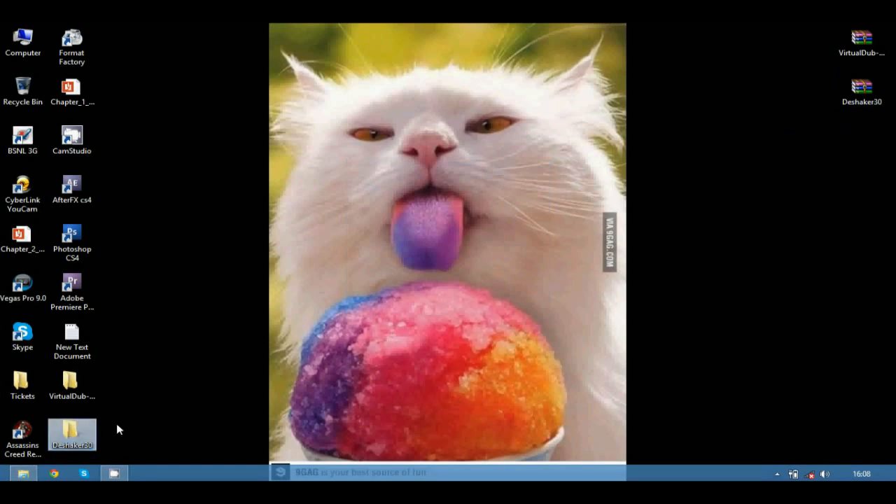
Copy the Deshaker.vdf plugin from the extracted Deshaker30 folder
{"action": "double_click", "coordinate": [72, 430]}
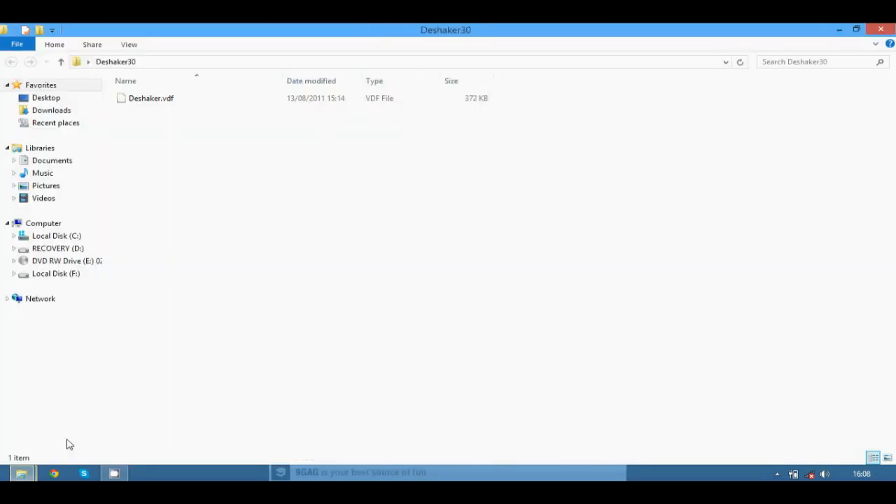
{"action": "left_click", "coordinate": [150, 98]}
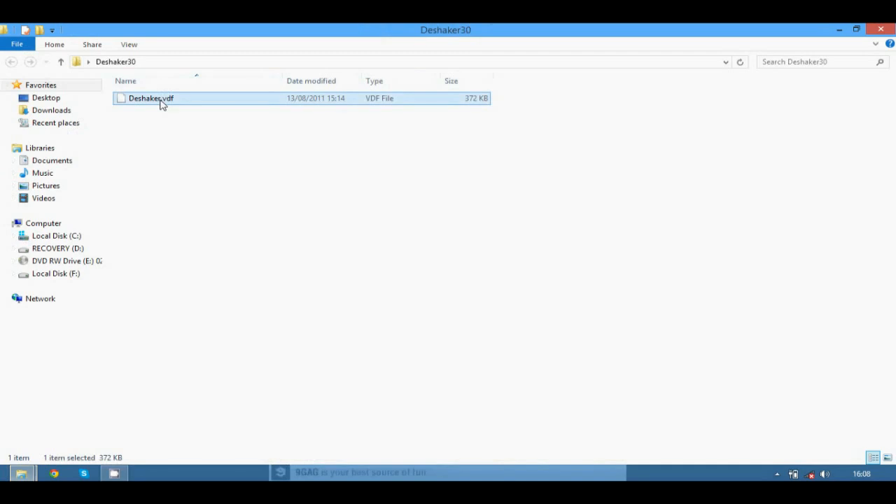
{"action": "right_click", "coordinate": [151, 98]}
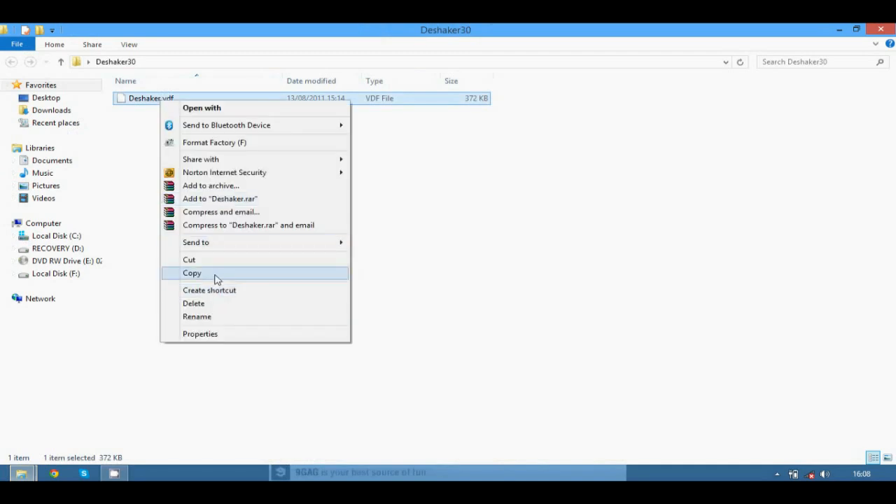
{"action": "left_click", "coordinate": [191, 272]}
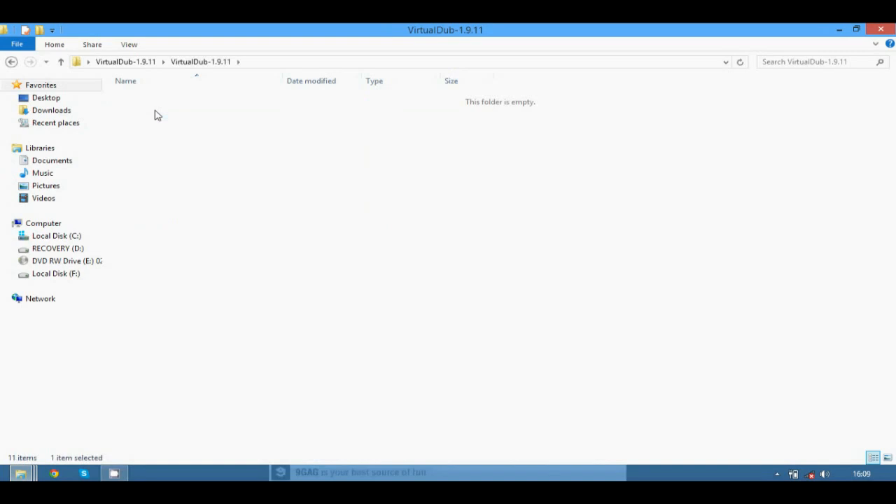
Paste Deshaker.vdf into VirtualDub-1.9.11\plugins, dismiss the replace prompt, and close Explorer
{"action": "right_click", "coordinate": [184, 166]}
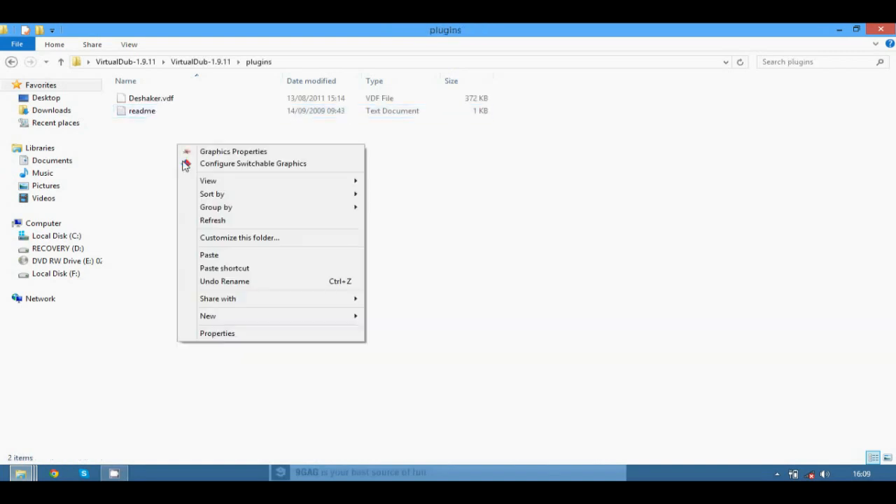
{"action": "mouse_move", "coordinate": [227, 254]}
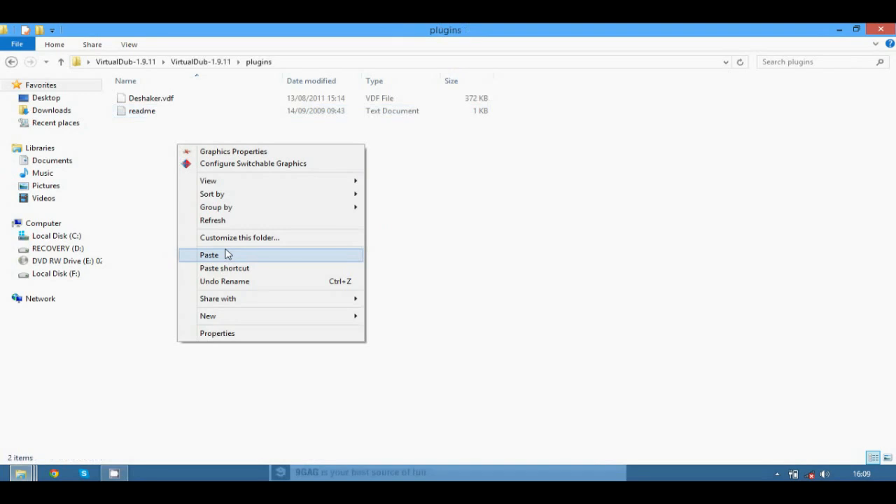
{"action": "left_click", "coordinate": [209, 254]}
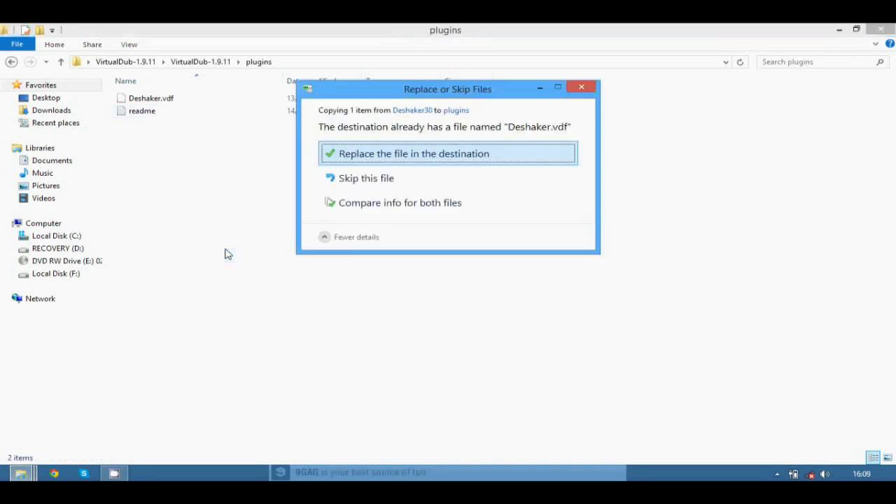
{"action": "mouse_move", "coordinate": [581, 87]}
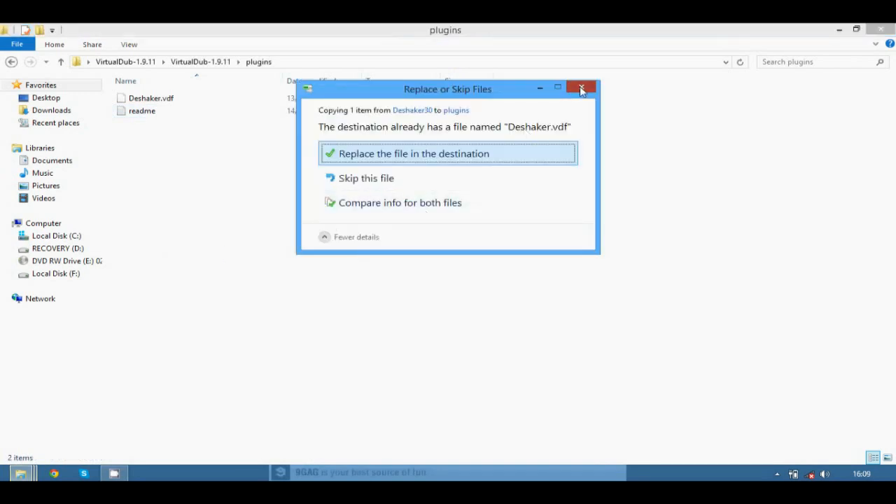
{"action": "left_click", "coordinate": [581, 88]}
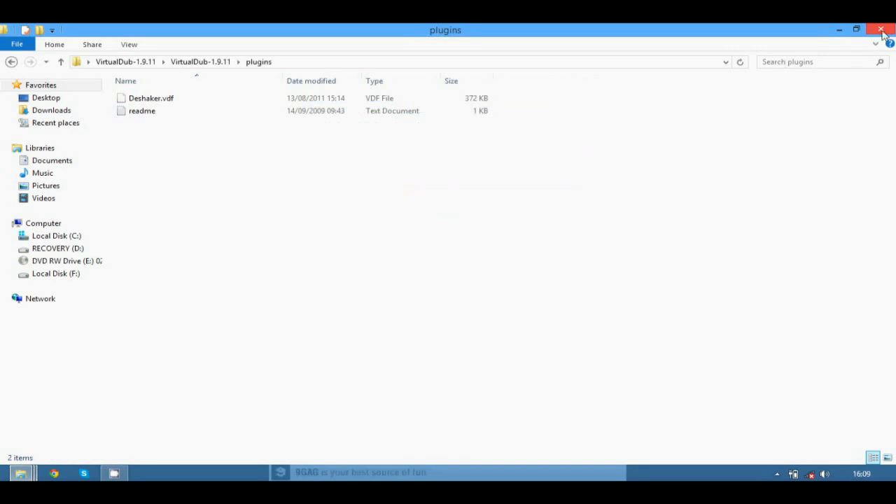
{"action": "left_click", "coordinate": [880, 30]}
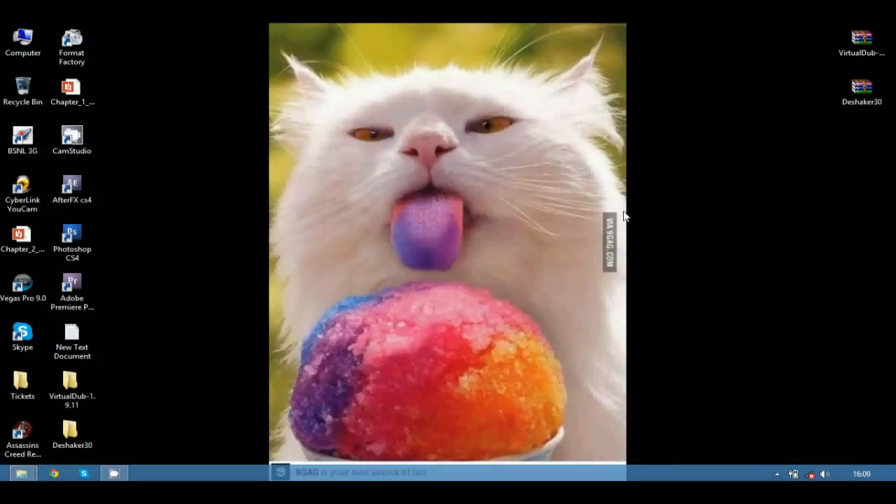
Run VirtualDub.exe from the inner VirtualDub-1.9.11 folder on the desktop
{"action": "left_click", "coordinate": [71, 388]}
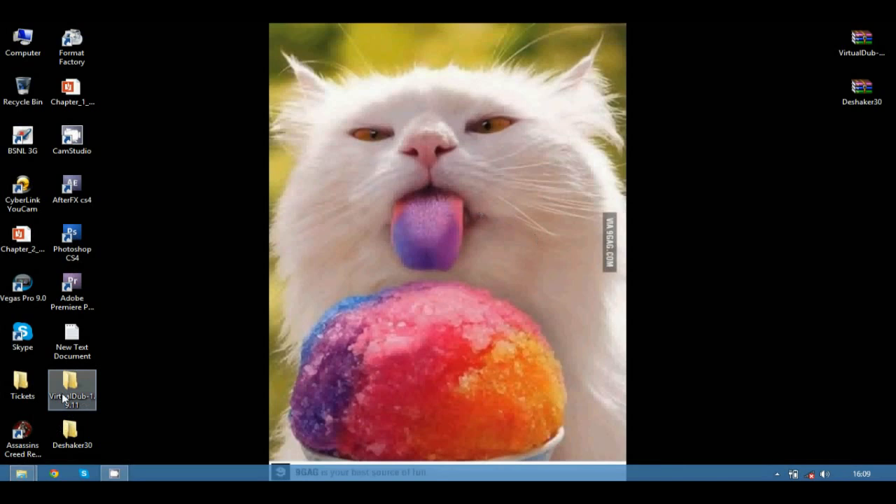
{"action": "double_click", "coordinate": [71, 384]}
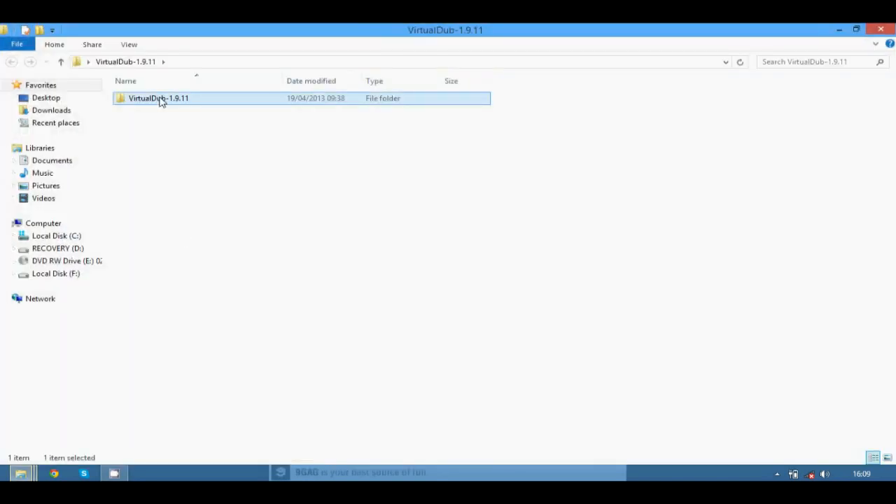
{"action": "double_click", "coordinate": [158, 98]}
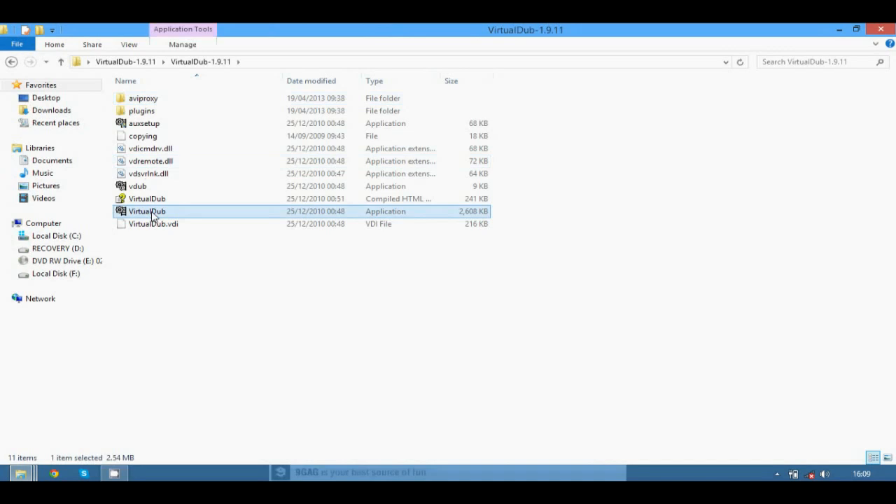
{"action": "double_click", "coordinate": [147, 211]}
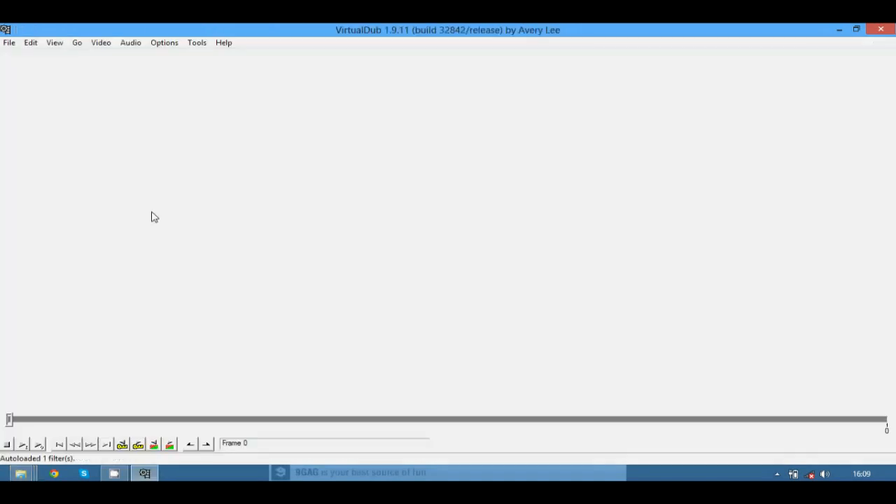
{"action": "mouse_move", "coordinate": [103, 136]}
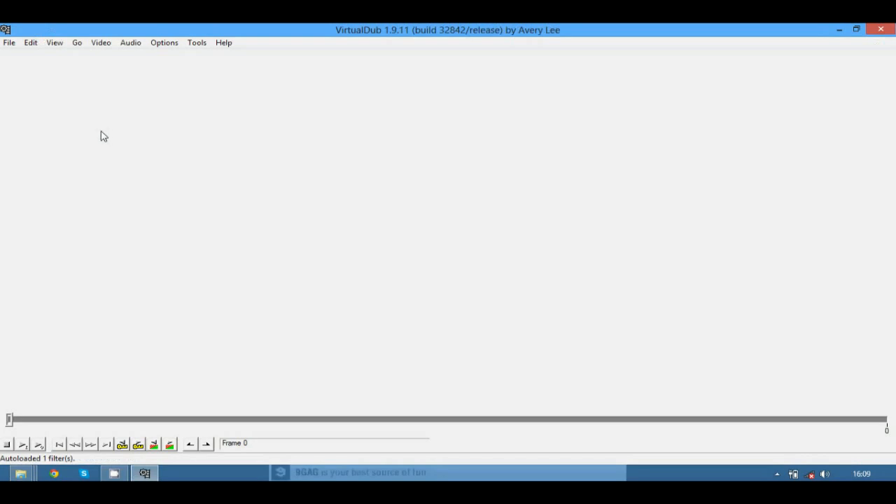
{"action": "mouse_move", "coordinate": [172, 133]}
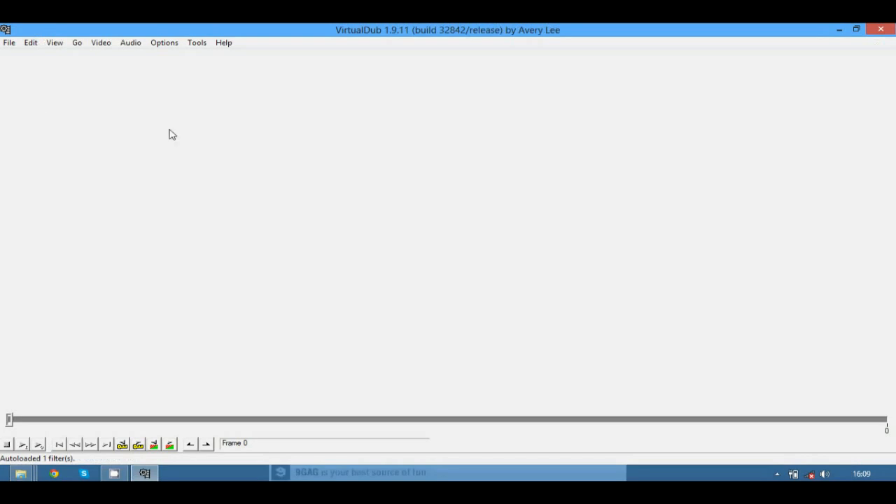
Load Mov00492.avi from the FFOutput folder through File > Open video file
{"action": "left_click", "coordinate": [9, 42]}
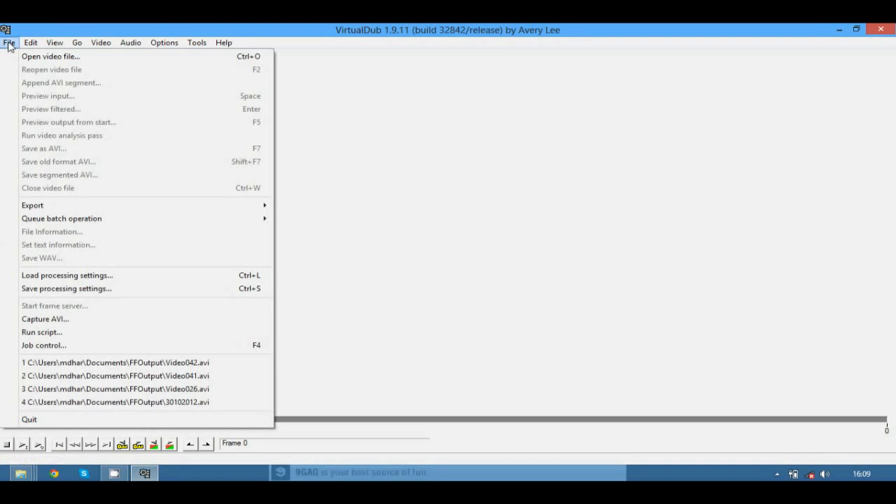
{"action": "left_click", "coordinate": [50, 56]}
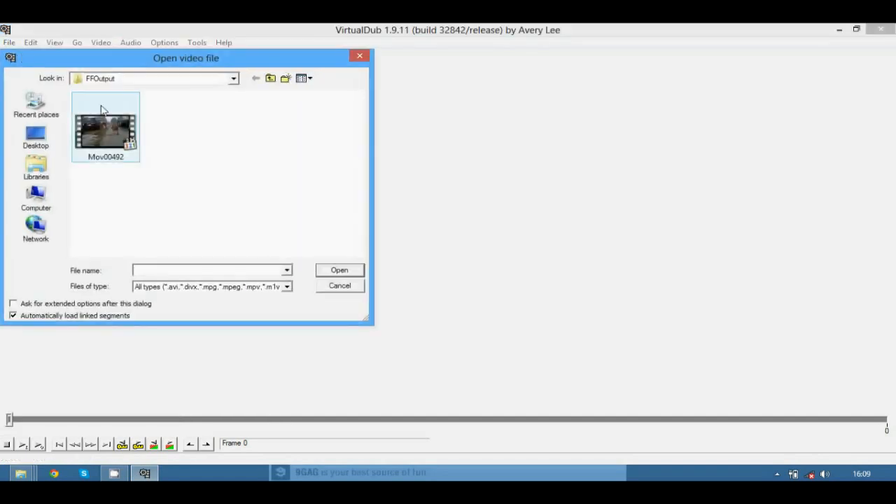
{"action": "left_click", "coordinate": [105, 126]}
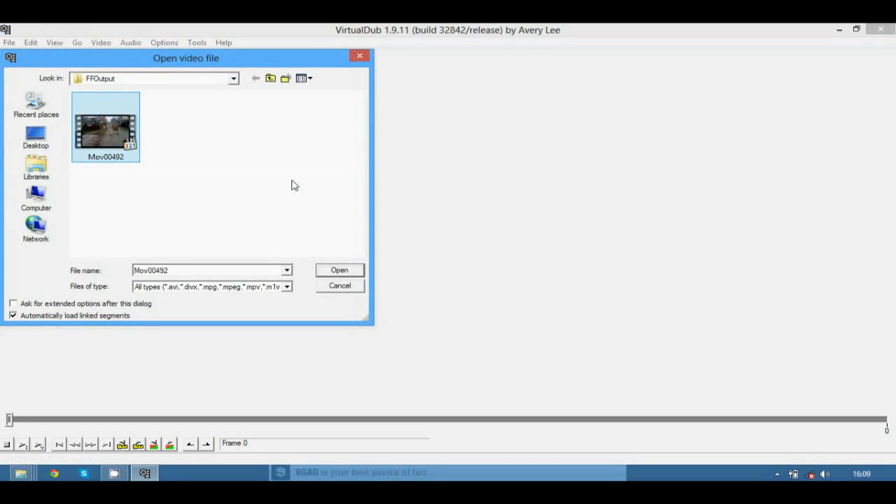
{"action": "mouse_move", "coordinate": [184, 105]}
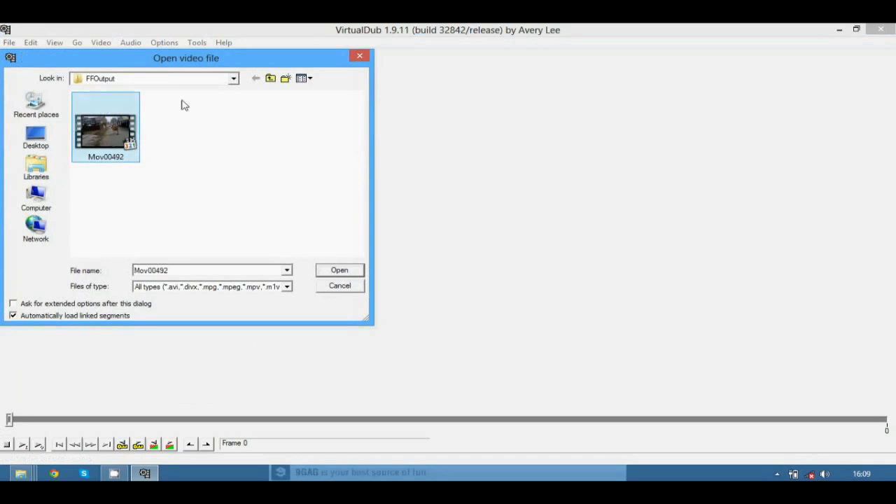
{"action": "left_click", "coordinate": [233, 77]}
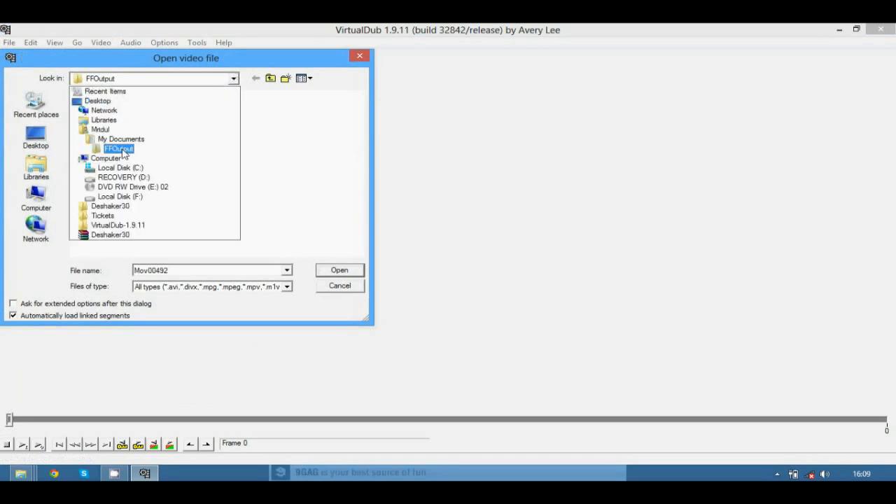
{"action": "double_click", "coordinate": [118, 148]}
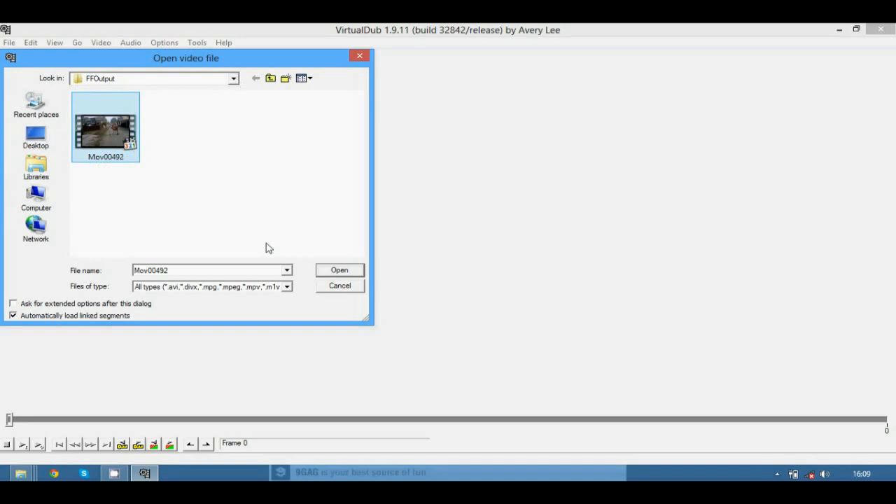
{"action": "mouse_move", "coordinate": [333, 282]}
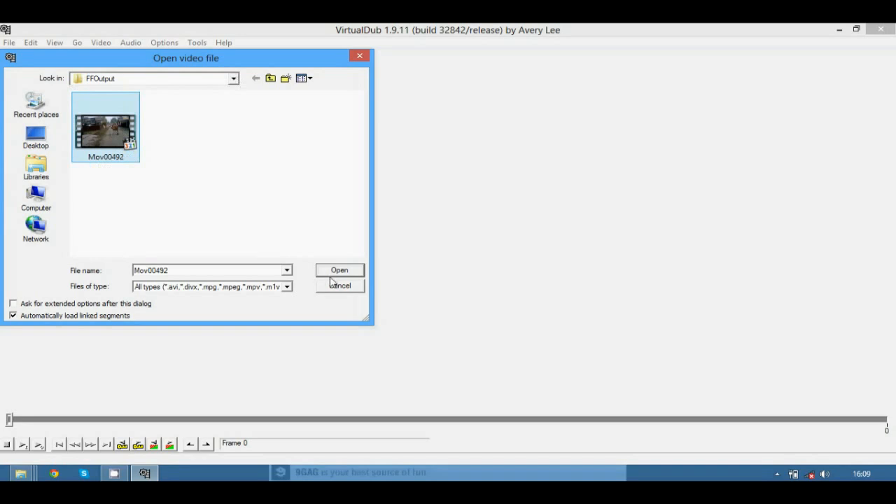
{"action": "mouse_move", "coordinate": [348, 273]}
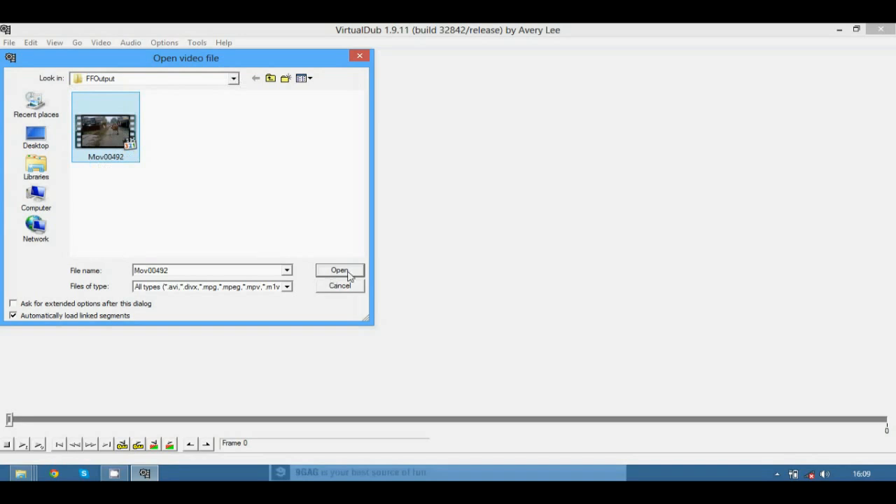
{"action": "mouse_move", "coordinate": [346, 275]}
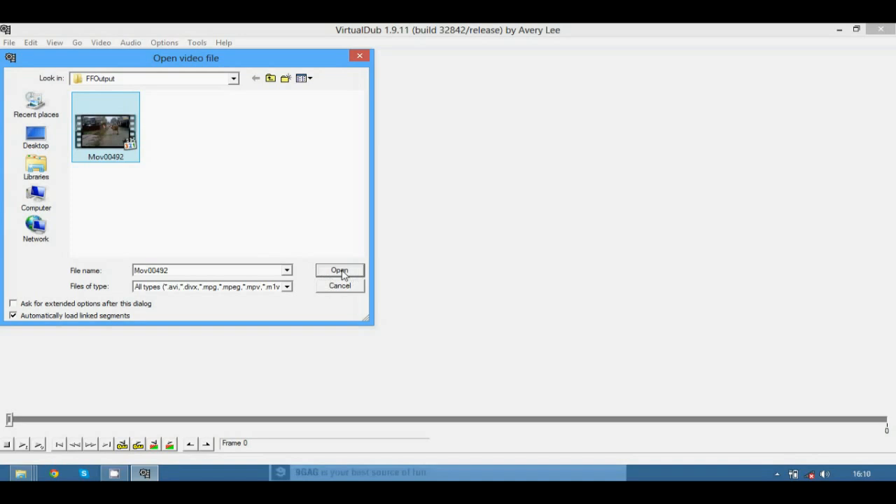
{"action": "left_click", "coordinate": [339, 271]}
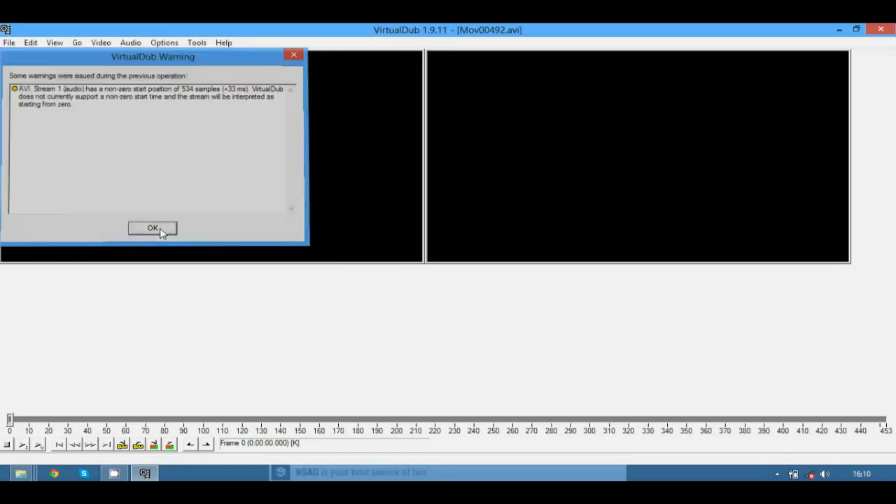
Dismiss the audio start-position warning and scrub through the shaky Mov00492 clip to review it
{"action": "left_click", "coordinate": [153, 228]}
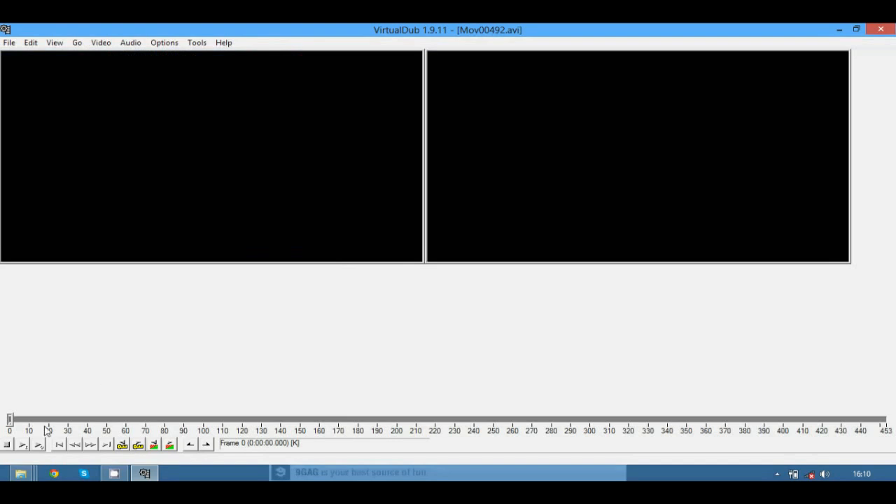
{"action": "mouse_move", "coordinate": [40, 448]}
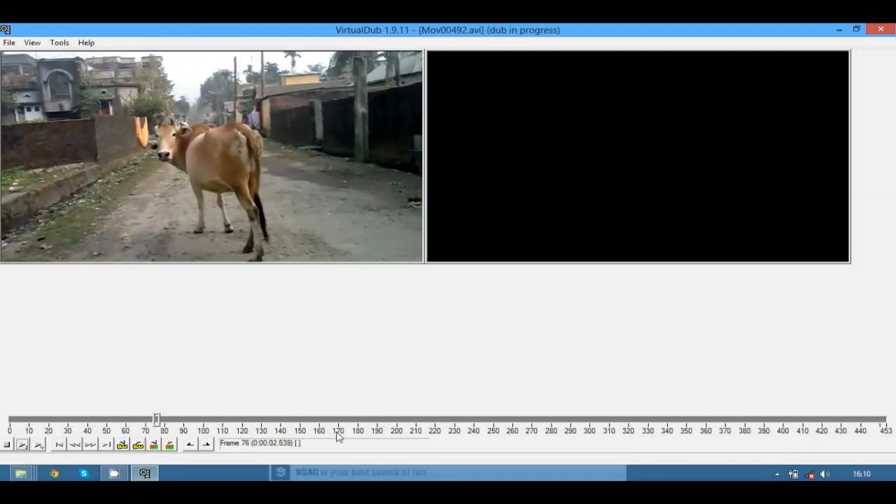
{"action": "left_click_drag", "start_coordinate": [157, 418], "coordinate": [276, 418]}
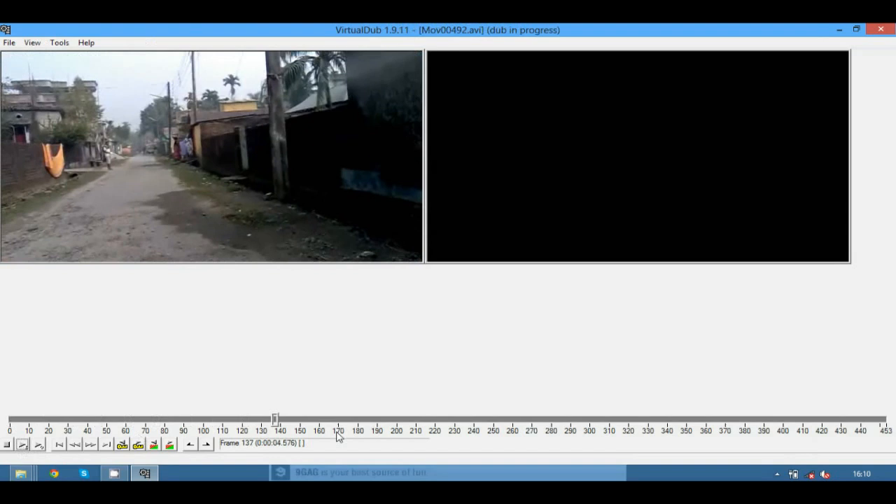
{"action": "left_click_drag", "start_coordinate": [274, 418], "coordinate": [392, 419]}
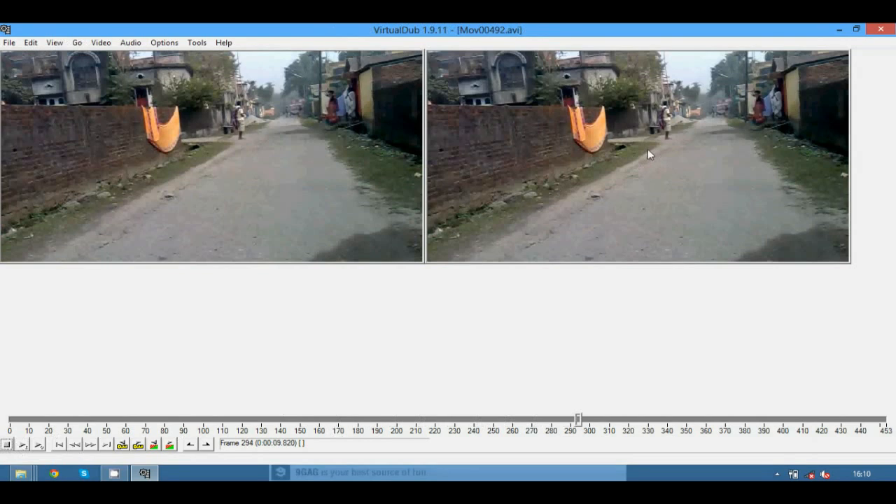
{"action": "mouse_move", "coordinate": [652, 158]}
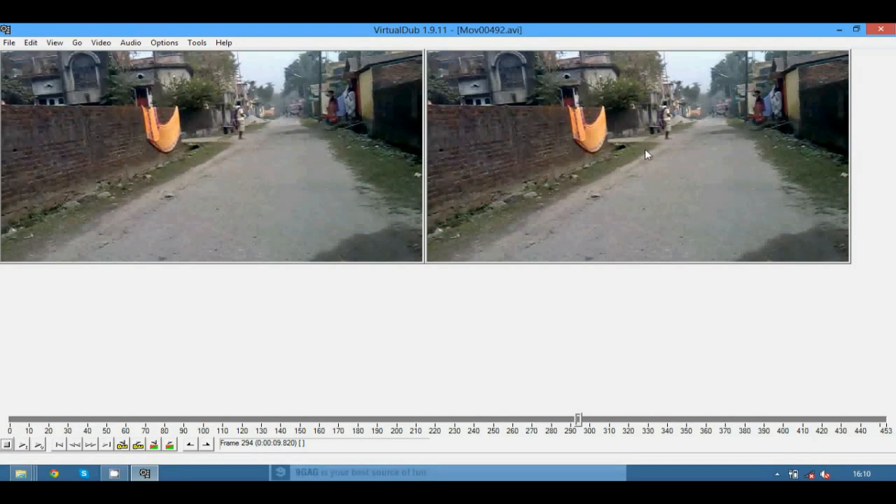
{"action": "mouse_move", "coordinate": [308, 187]}
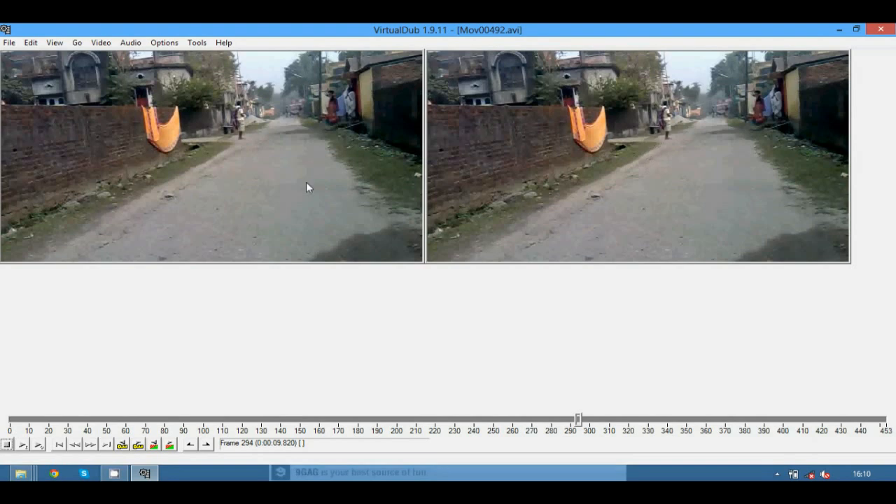
{"action": "mouse_move", "coordinate": [147, 96]}
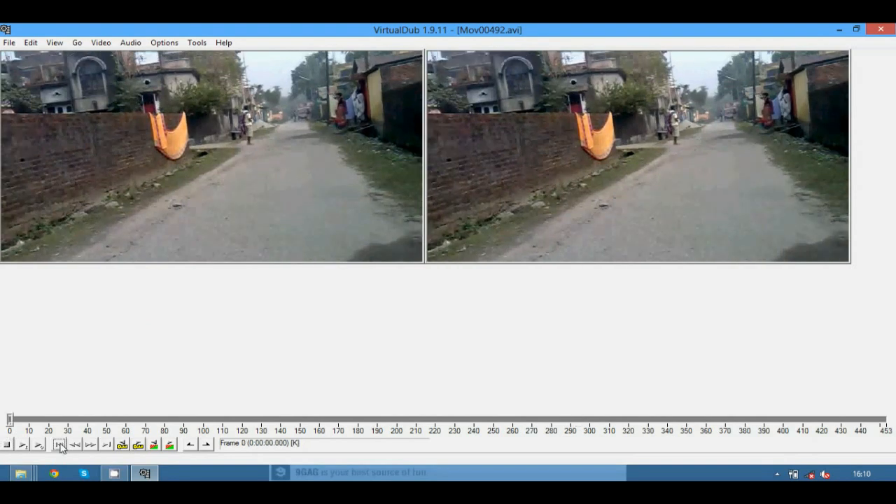
Add Deshaker v3.0 under Video > Filters and accept its default Pass 1 settings
{"action": "left_click", "coordinate": [100, 43]}
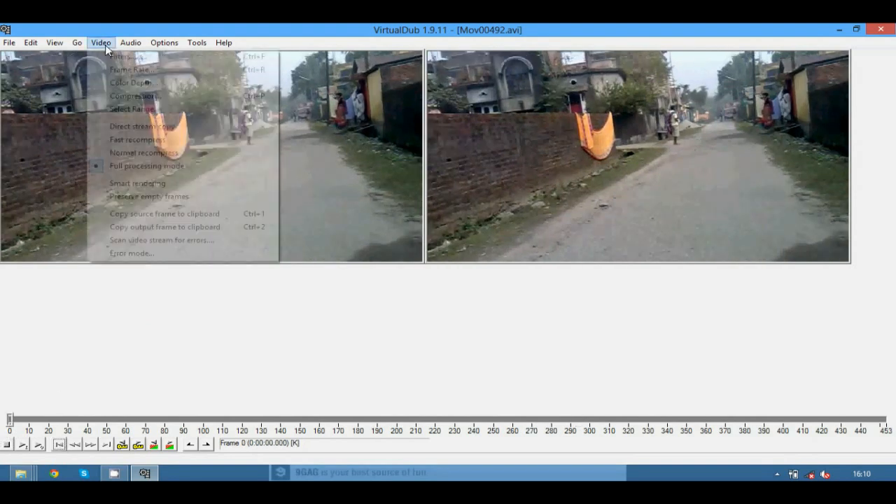
{"action": "left_click", "coordinate": [126, 56]}
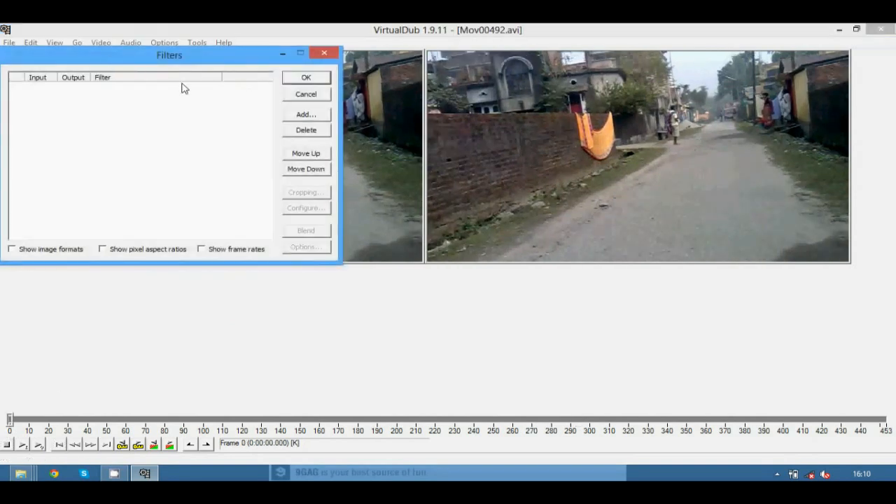
{"action": "left_click", "coordinate": [305, 114]}
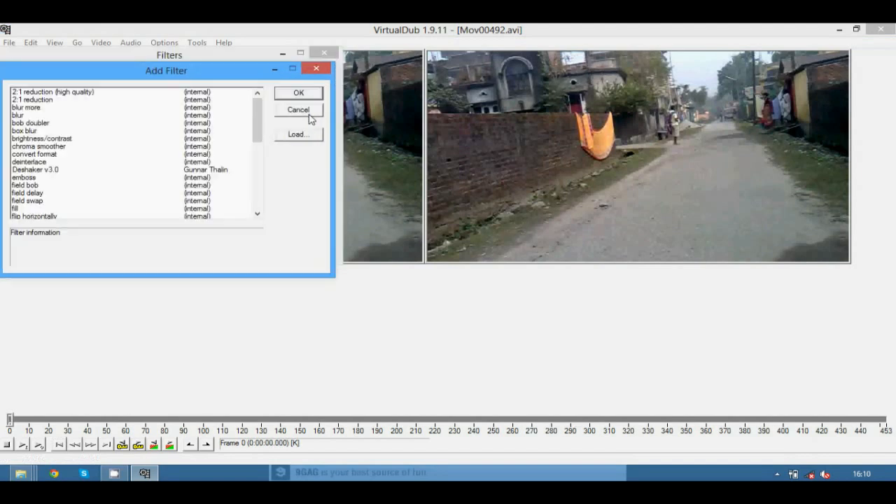
{"action": "left_click", "coordinate": [35, 169]}
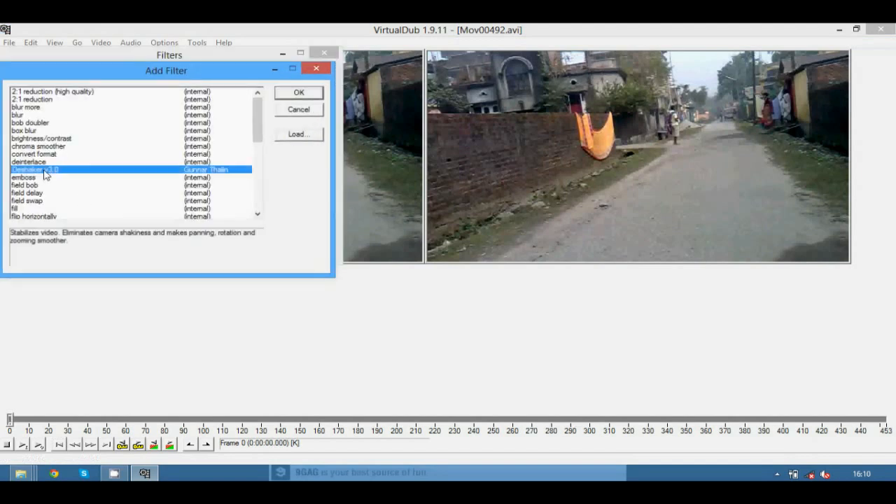
{"action": "left_click", "coordinate": [298, 92]}
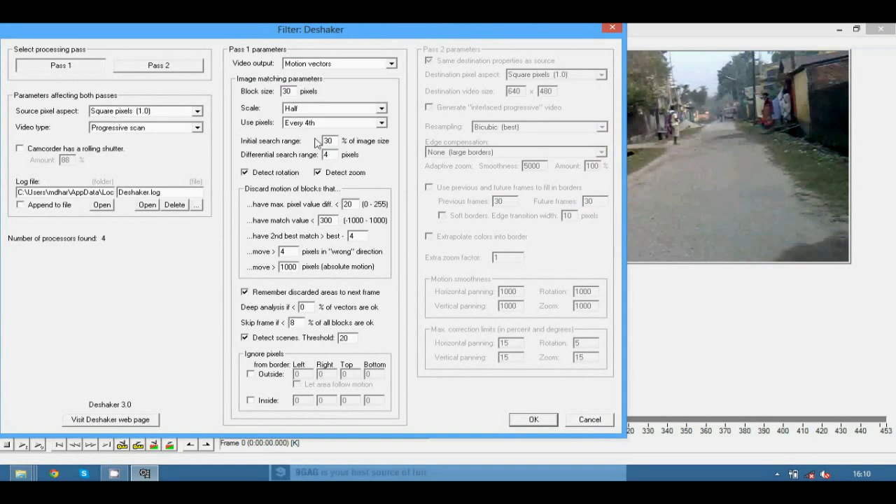
{"action": "mouse_move", "coordinate": [397, 338]}
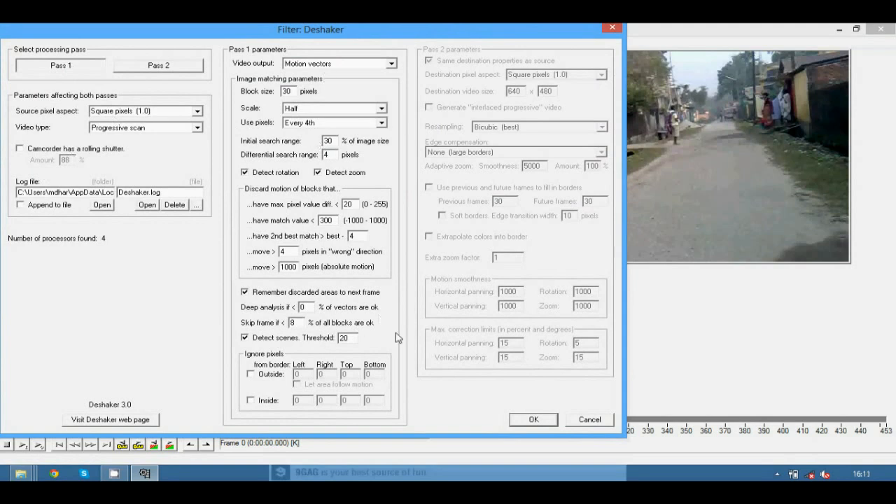
{"action": "mouse_move", "coordinate": [451, 388]}
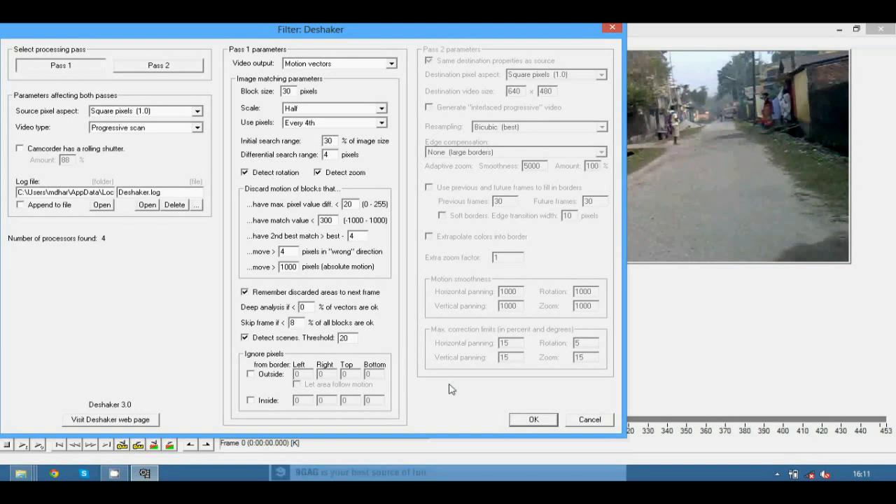
{"action": "mouse_move", "coordinate": [321, 230]}
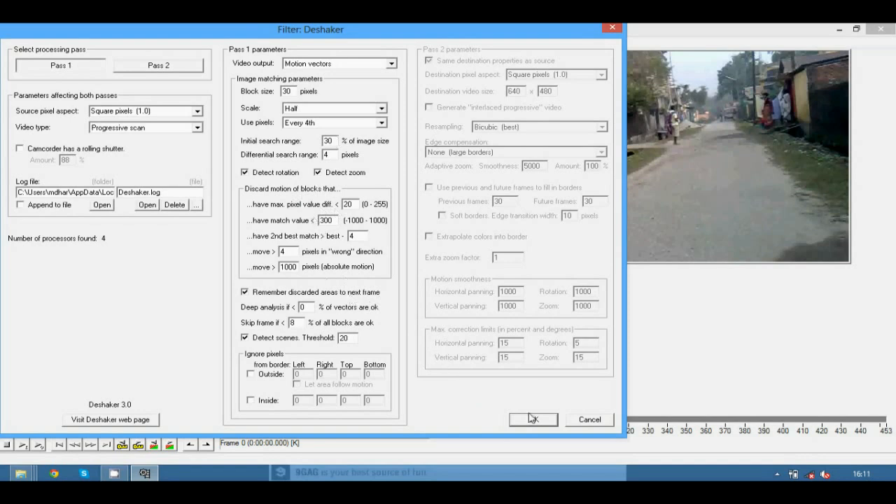
{"action": "left_click", "coordinate": [532, 419]}
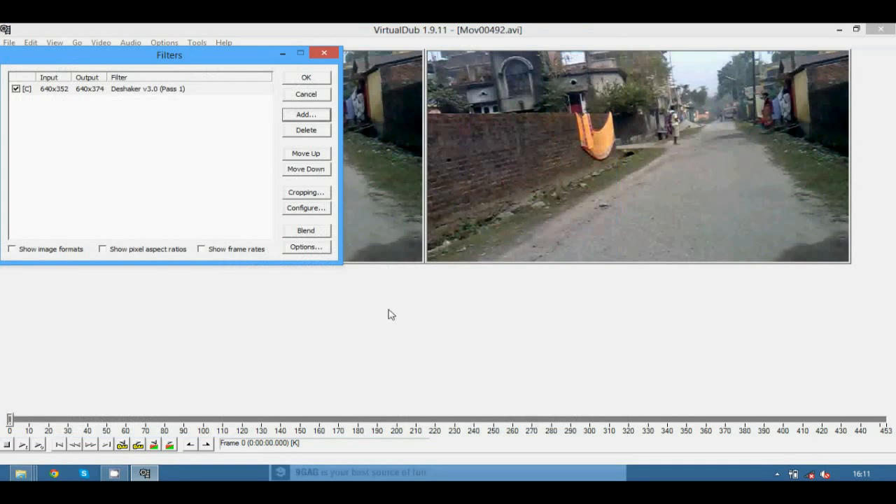
Close the filter list to run the Pass 1 analysis to frame 452, then return to frame 0
{"action": "left_click", "coordinate": [305, 77]}
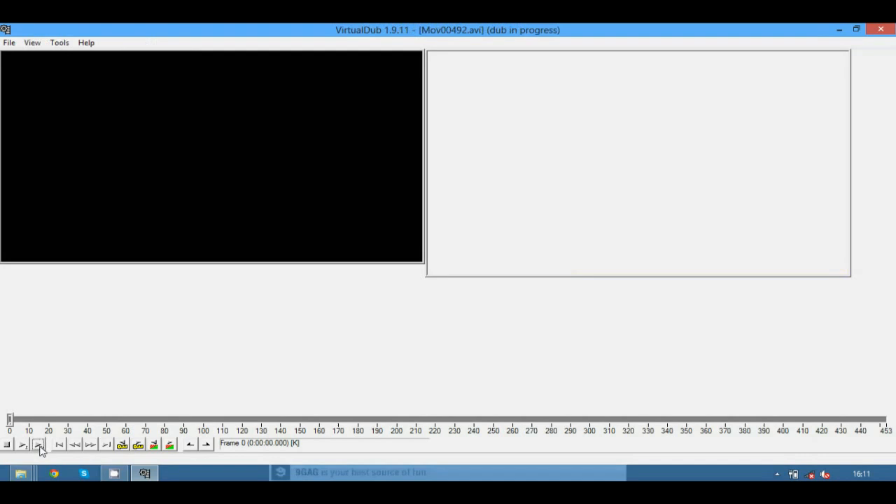
{"action": "left_click", "coordinate": [39, 444]}
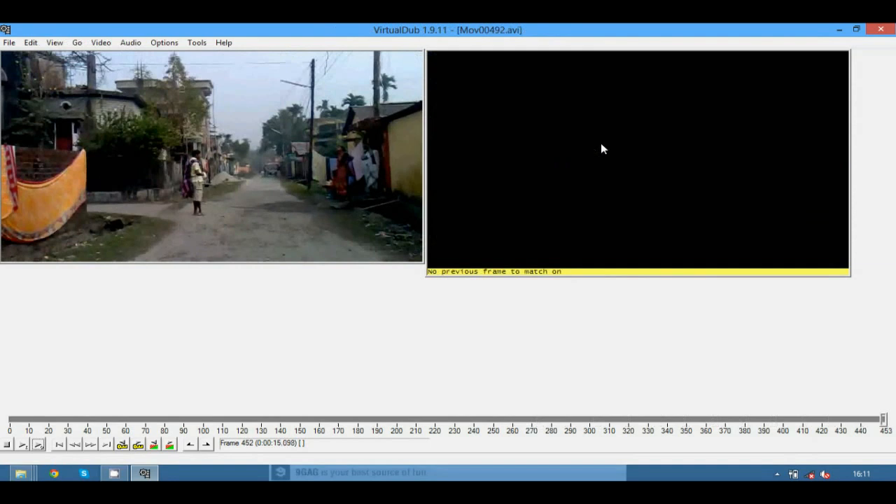
{"action": "mouse_move", "coordinate": [138, 438]}
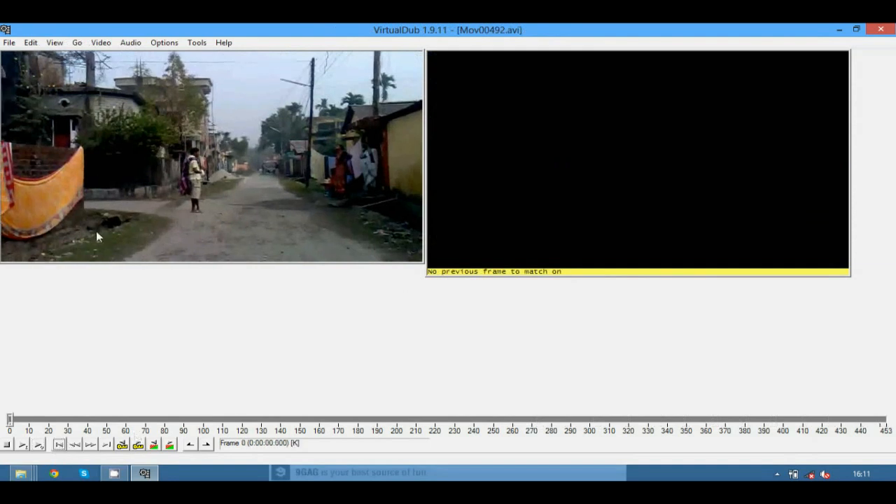
Uncheck the Deshaker Pass 1 entry and add a new Deshaker v3.0 switched to Pass 2
{"action": "left_click", "coordinate": [101, 42]}
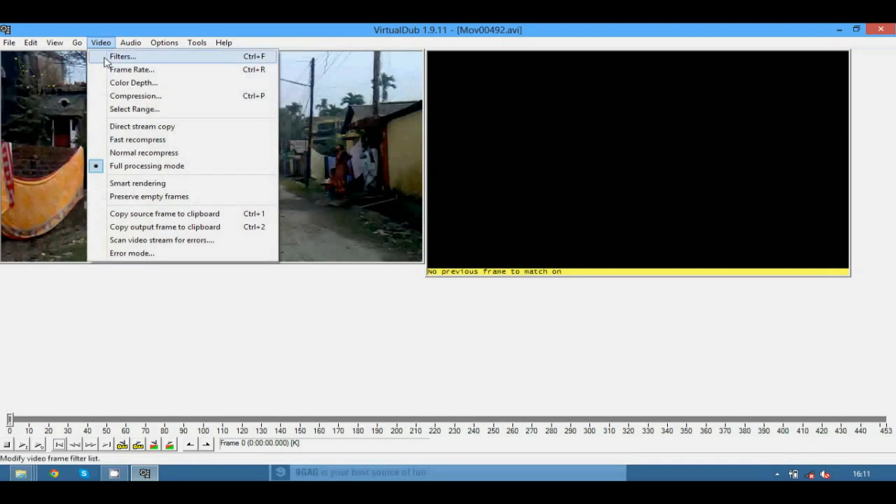
{"action": "left_click", "coordinate": [122, 56]}
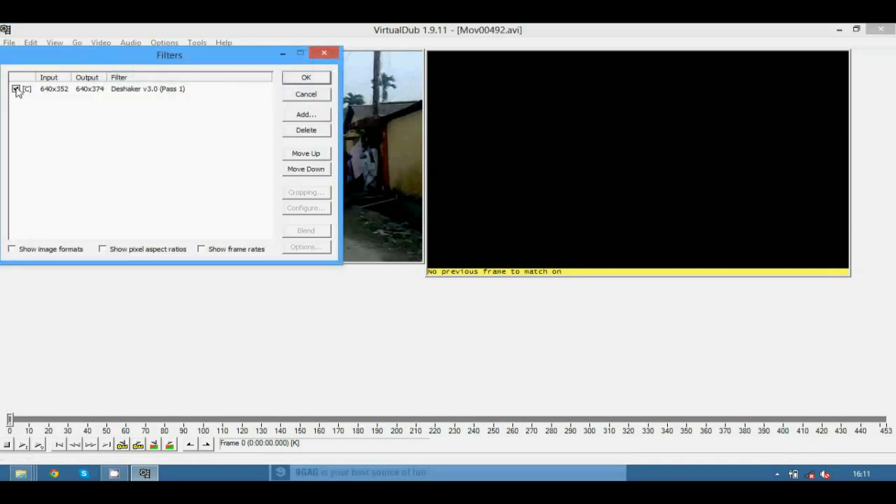
{"action": "left_click", "coordinate": [16, 88]}
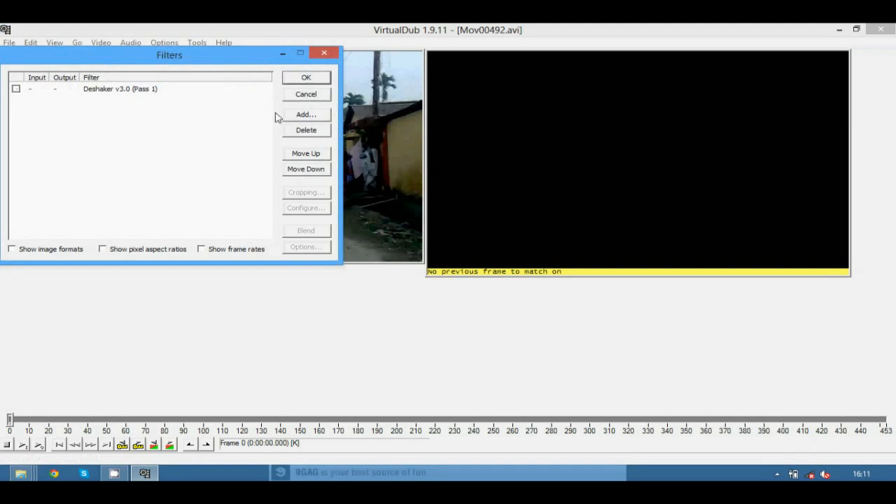
{"action": "left_click", "coordinate": [306, 114]}
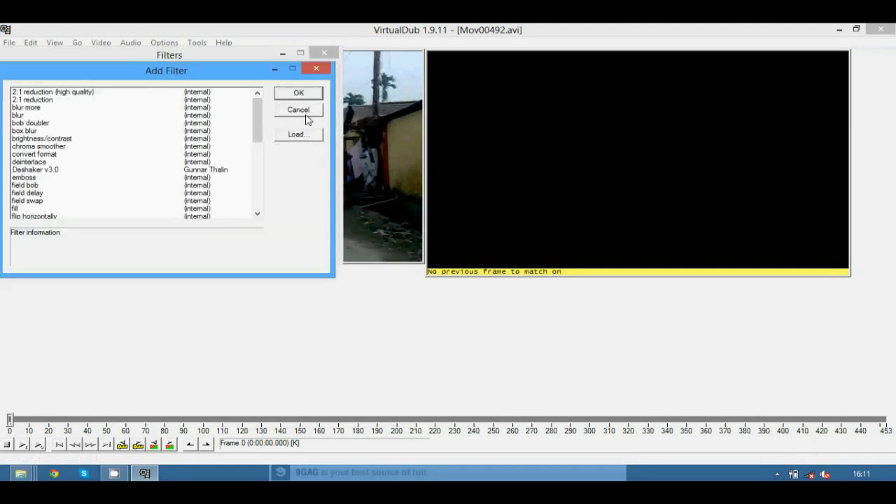
{"action": "left_click", "coordinate": [35, 170]}
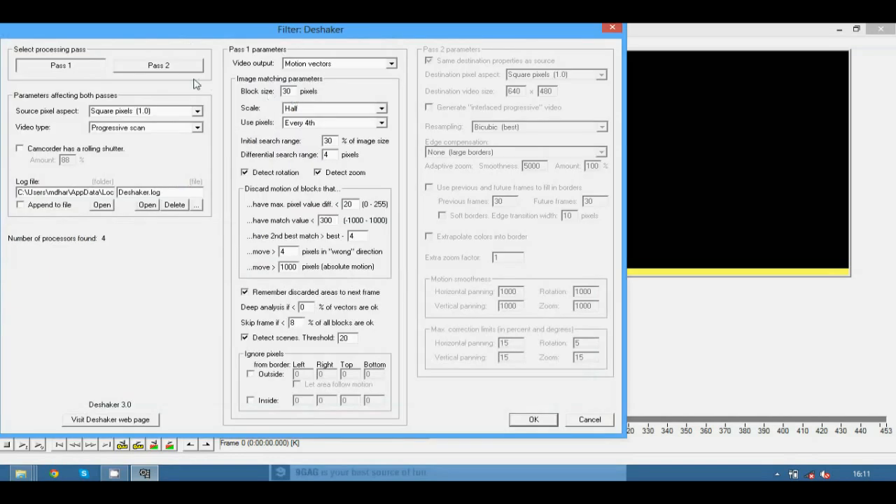
{"action": "left_click", "coordinate": [158, 65]}
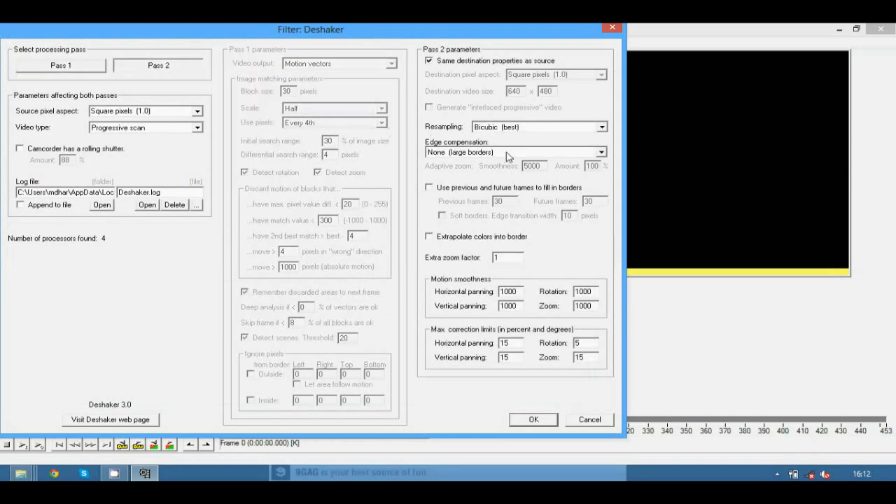
Set Pass 2 edge compensation to 'Adaptive zoom average + fixed zoom (no borders)' and confirm
{"action": "left_click", "coordinate": [600, 152]}
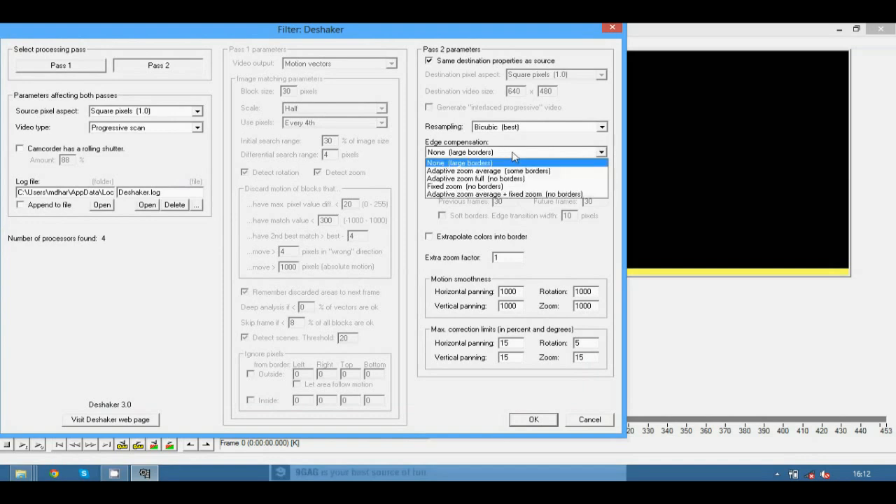
{"action": "mouse_move", "coordinate": [502, 194]}
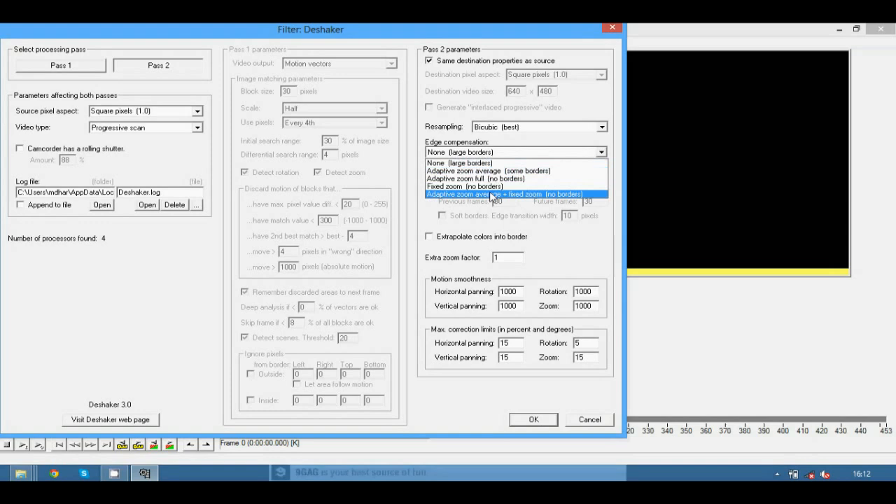
{"action": "left_click", "coordinate": [504, 194]}
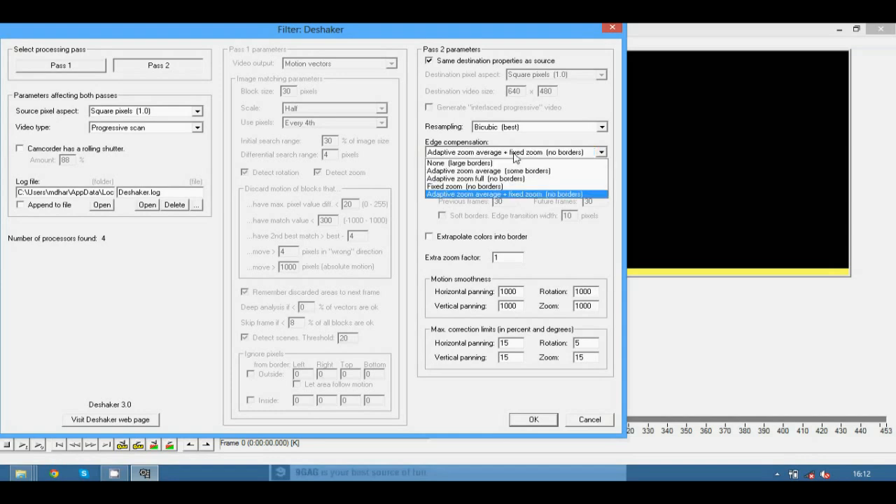
{"action": "left_click", "coordinate": [502, 194]}
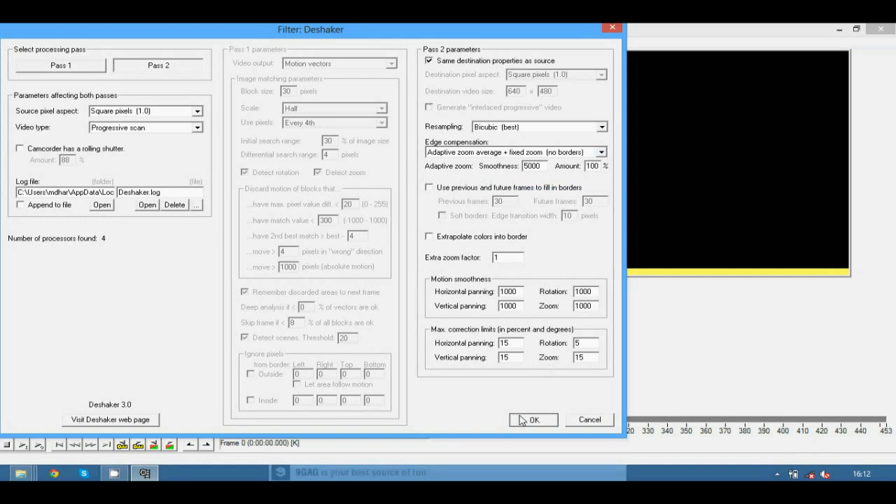
{"action": "left_click", "coordinate": [533, 419]}
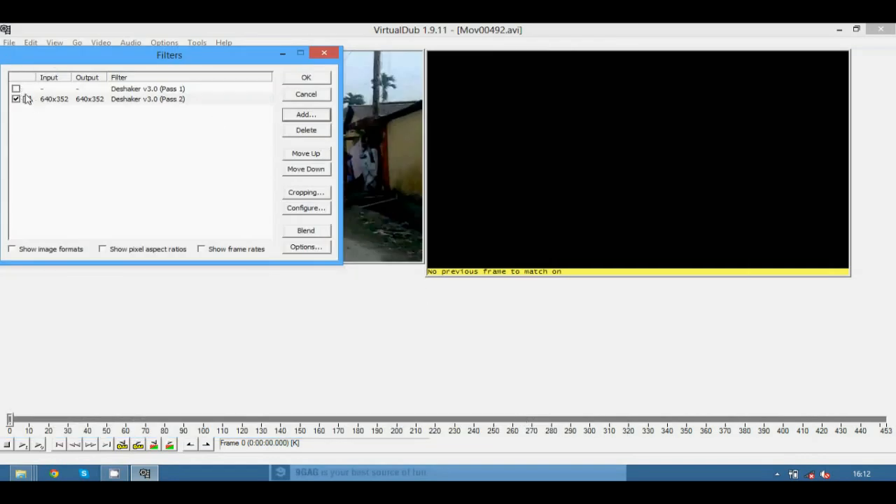
Confirm the filter list with only Deshaker Pass 2 enabled, starting the stabilized side-by-side preview
{"action": "left_click", "coordinate": [26, 98]}
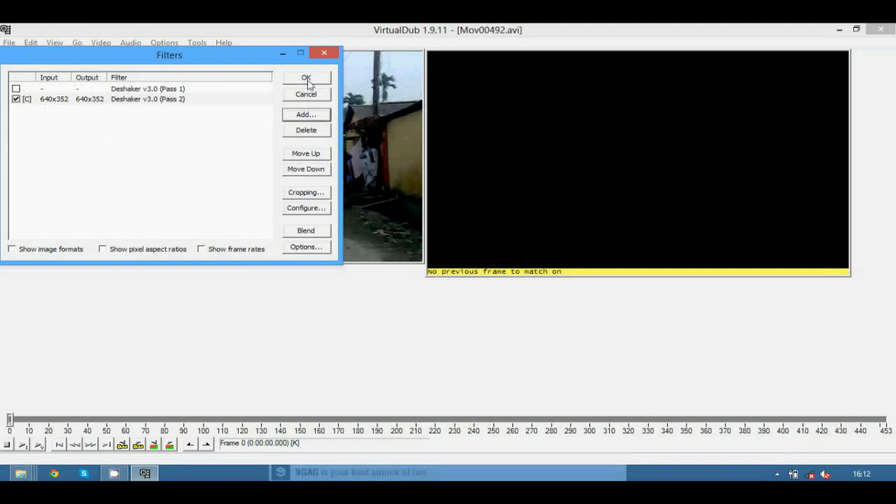
{"action": "left_click", "coordinate": [306, 78]}
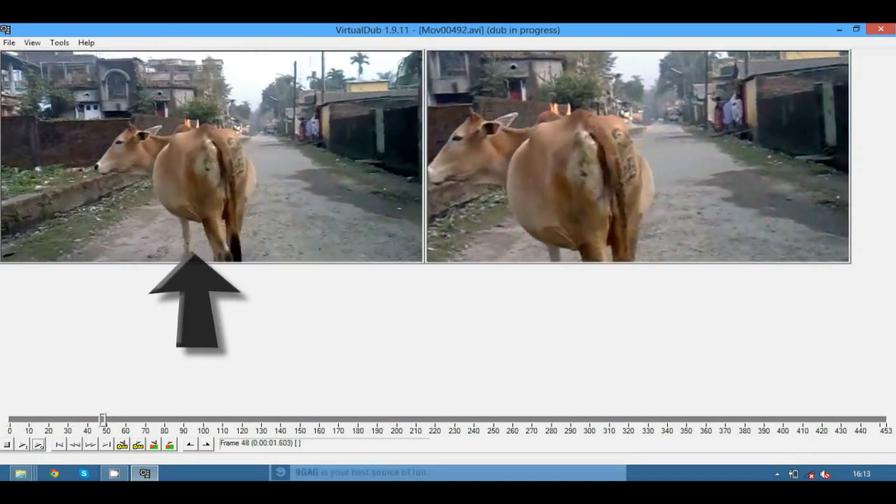
Scrub the preview forward, back, then toward the end until it reaches frame 452
{"action": "left_click_drag", "start_coordinate": [103, 418], "coordinate": [217, 418]}
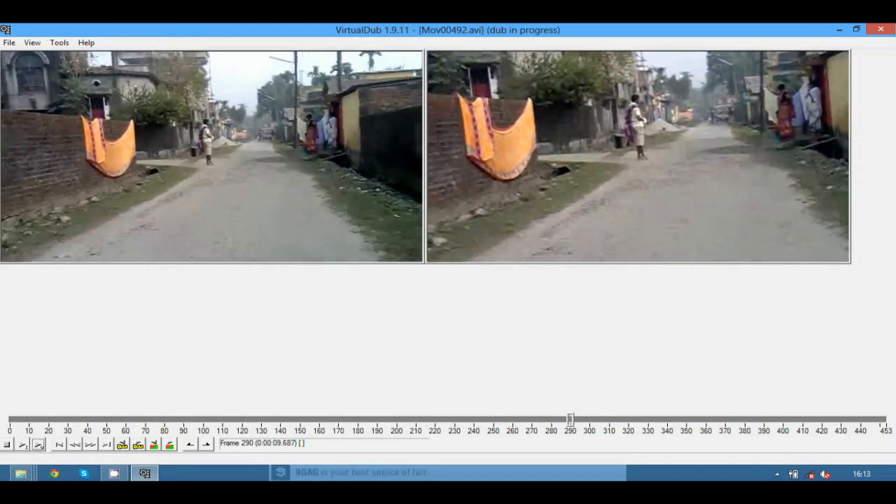
{"action": "left_click_drag", "start_coordinate": [569, 418], "coordinate": [684, 418]}
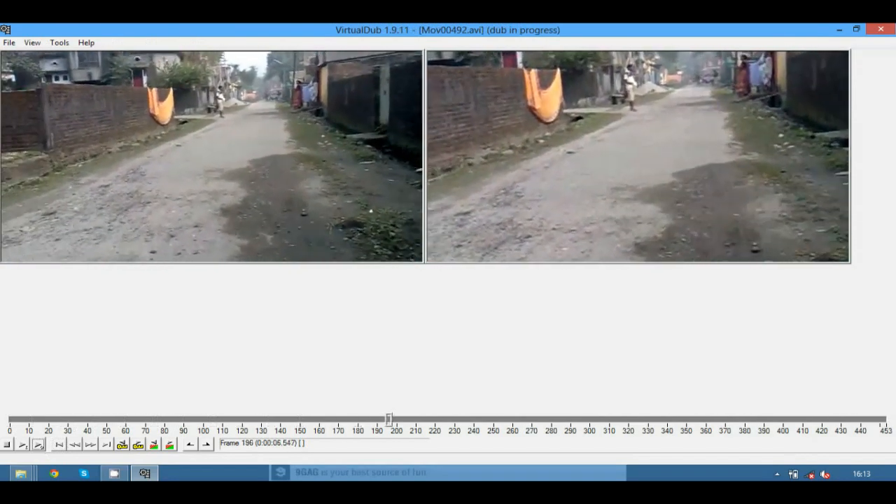
{"action": "left_click_drag", "start_coordinate": [388, 418], "coordinate": [505, 418]}
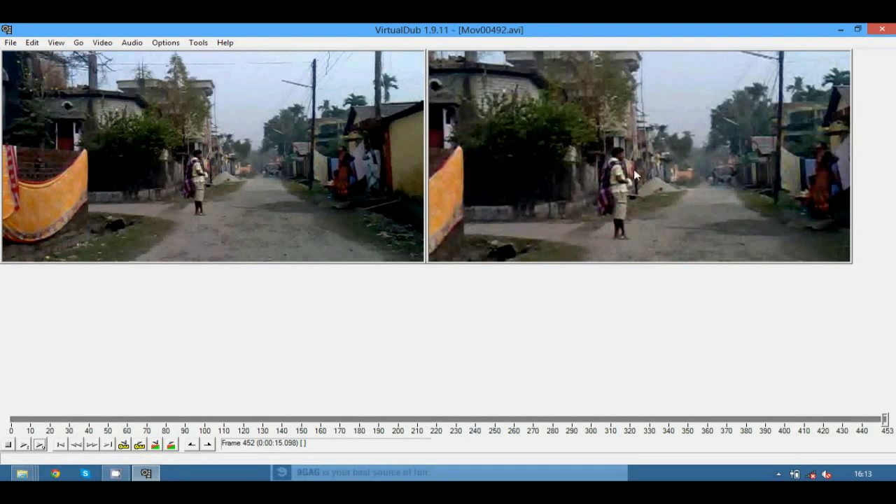
{"action": "mouse_move", "coordinate": [635, 167]}
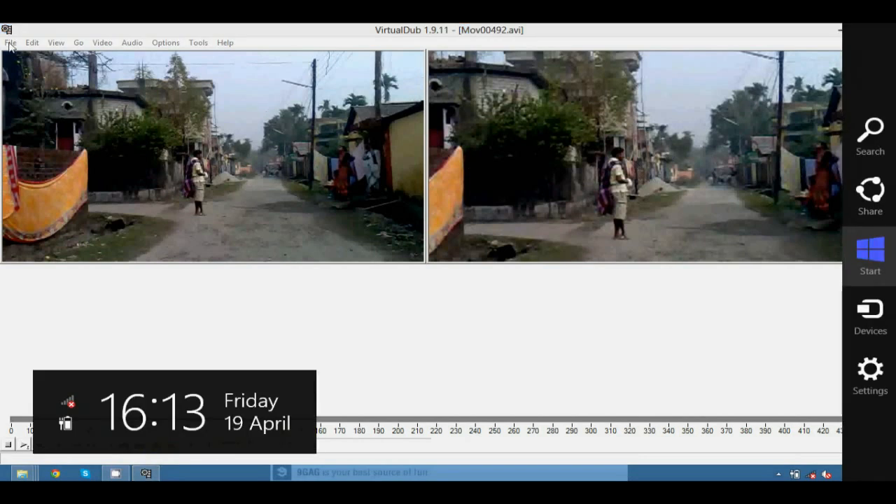
Save the stabilized video as Mov00492_fixed.avi in the FFOutput folder
{"action": "left_click", "coordinate": [11, 42]}
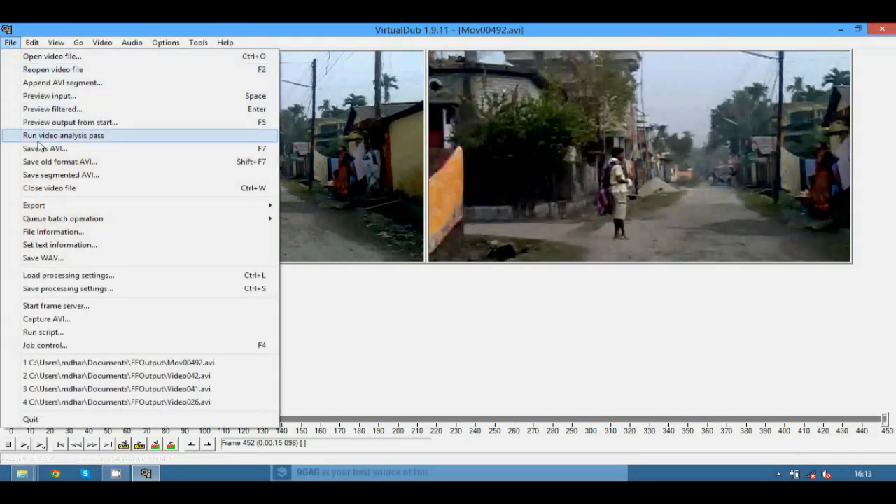
{"action": "left_click", "coordinate": [44, 149]}
{"action": "type", "text": "Mov00492_fix"}
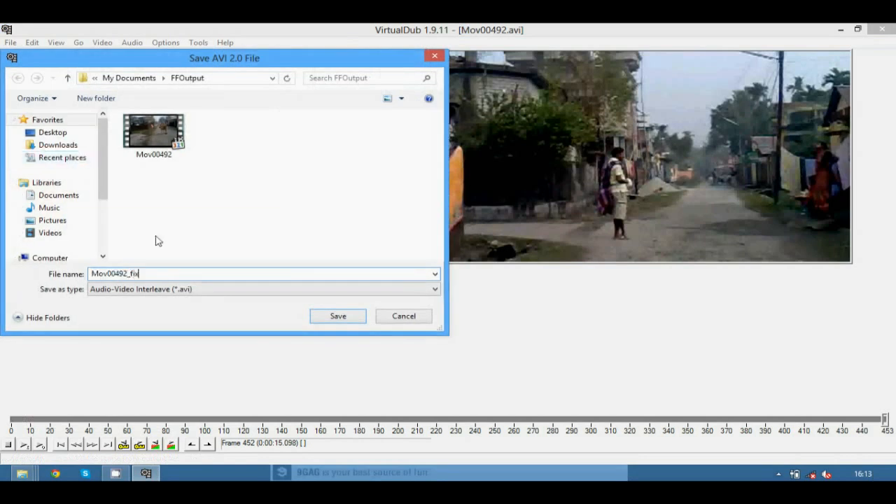
{"action": "type", "text": "ed"}
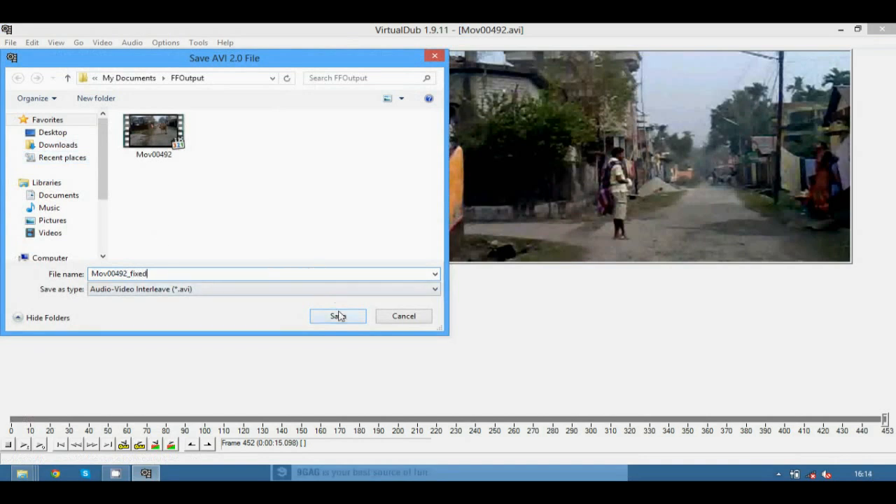
{"action": "left_click", "coordinate": [338, 316]}
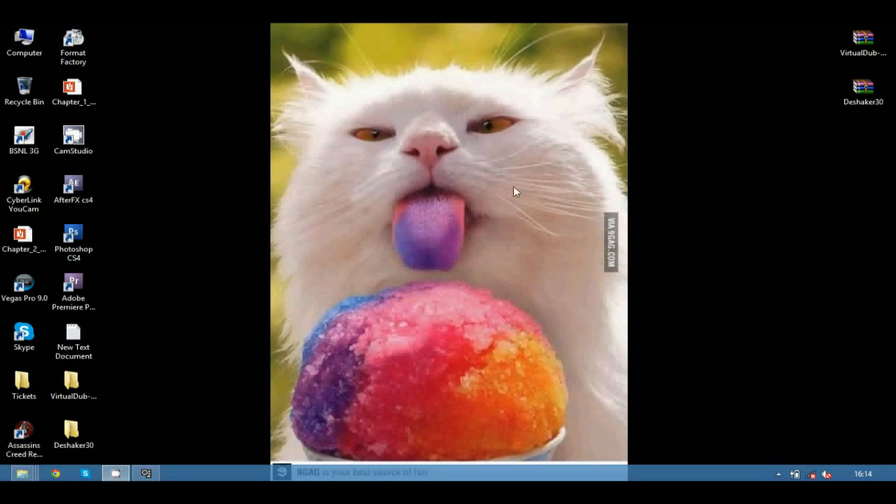
{"action": "mouse_move", "coordinate": [453, 210]}
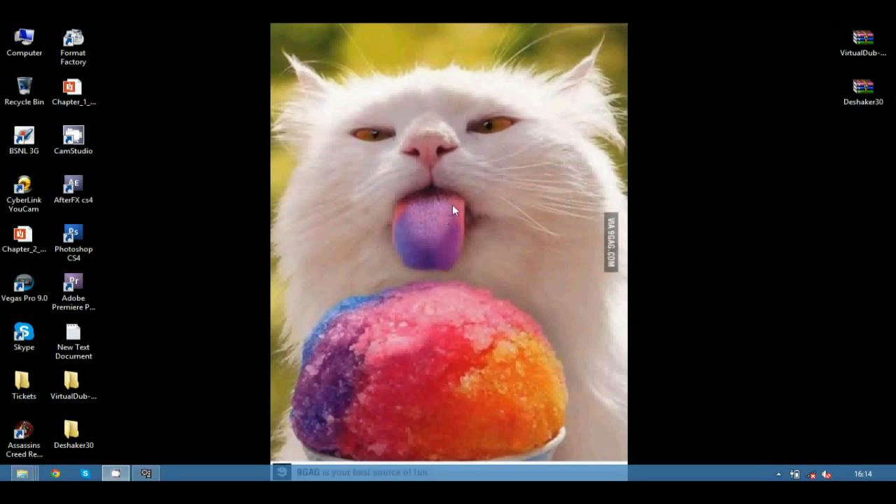